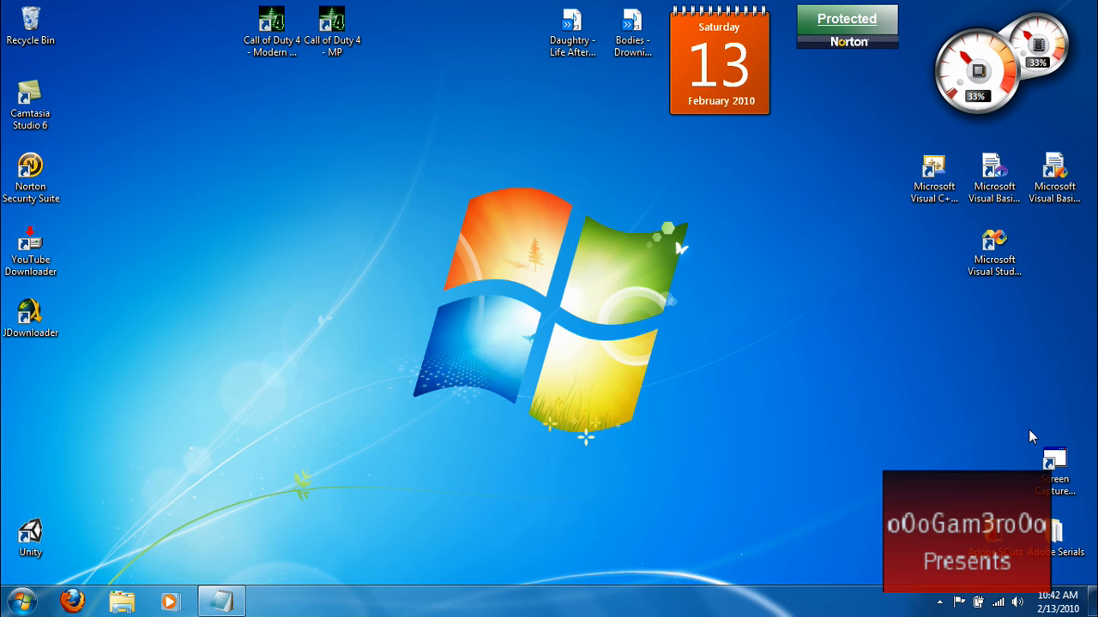
Step: Launch Visual Basic 2008 Express Edition from its desktop shortcut to the Start Page
{"action": "left_click", "coordinate": [995, 249]}
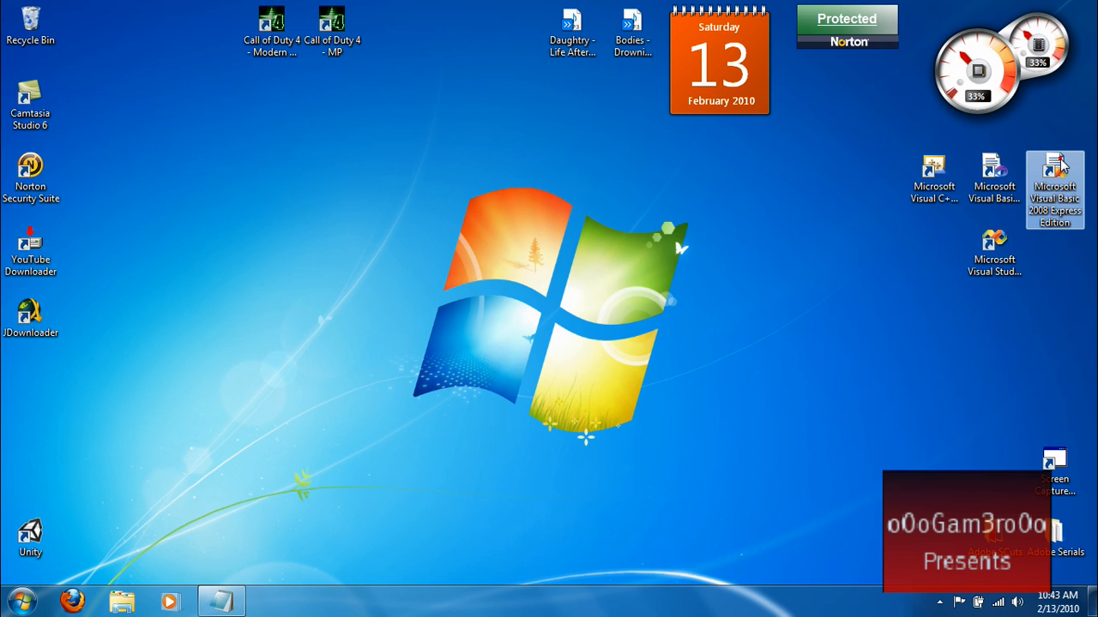
{"action": "double_click", "coordinate": [1054, 175]}
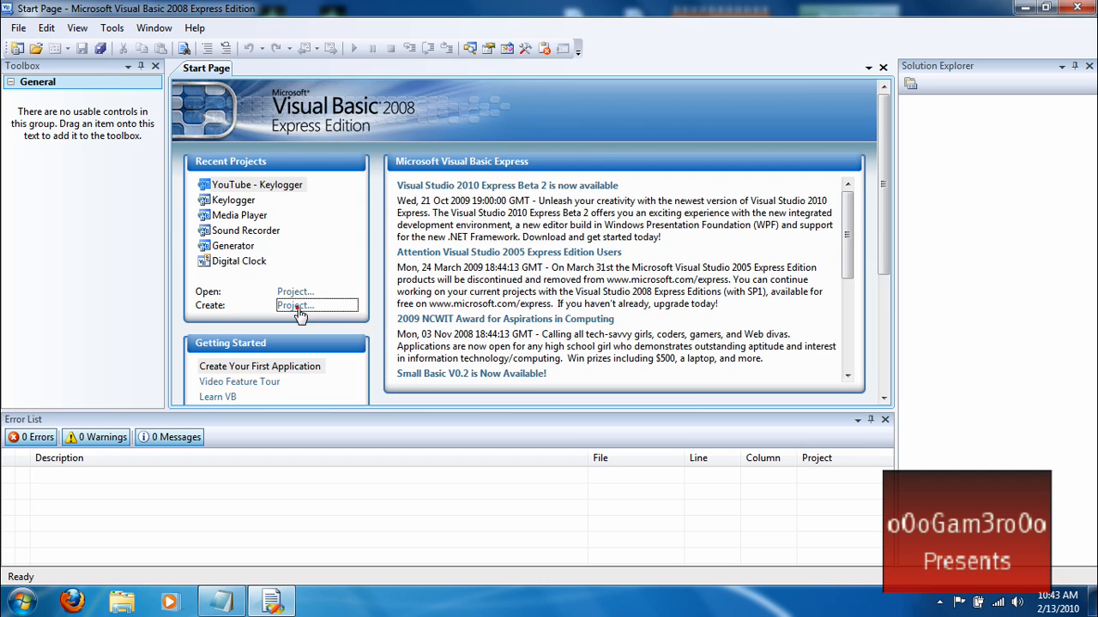
Step: Create a new Windows Forms Application project named 'YouTube - Keylogger'
{"action": "left_click", "coordinate": [295, 305]}
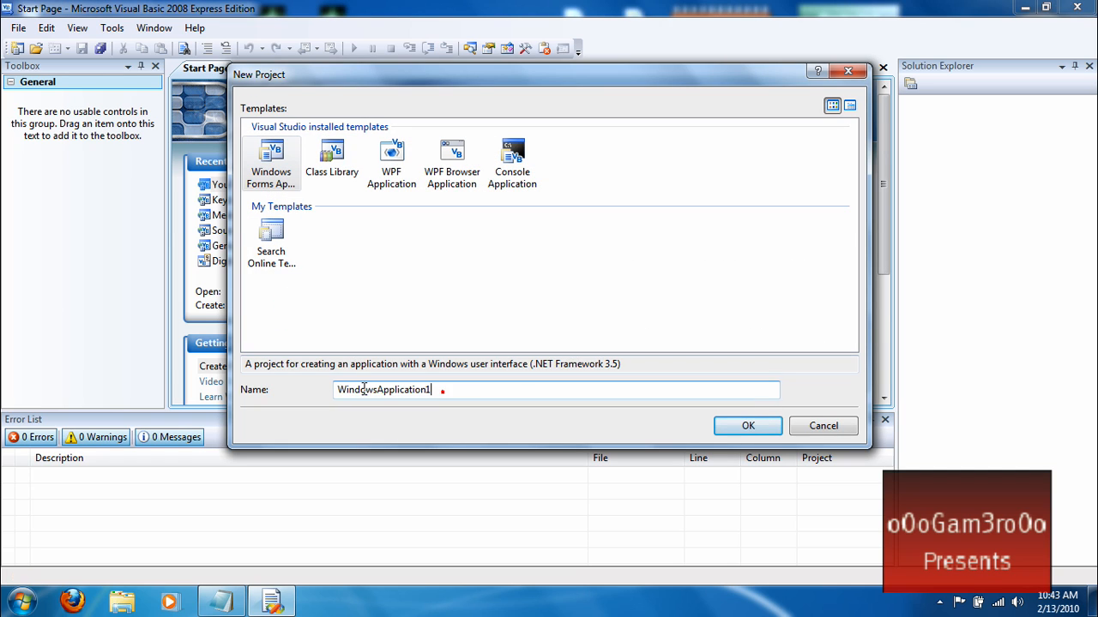
{"action": "type", "text": "Youtu"}
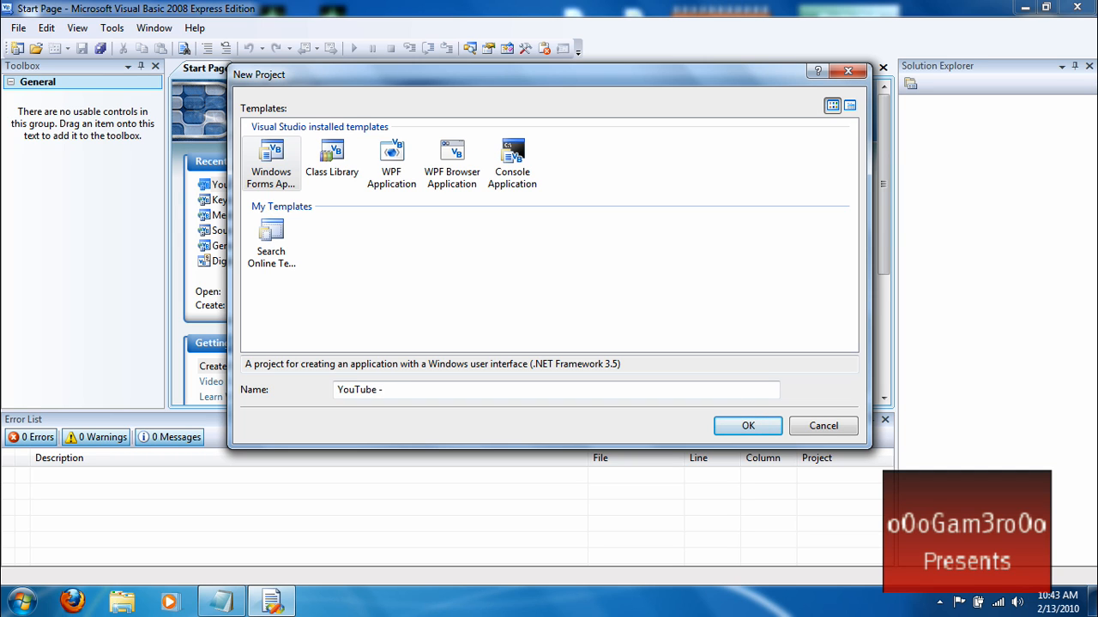
{"action": "type", "text": "Keylo"}
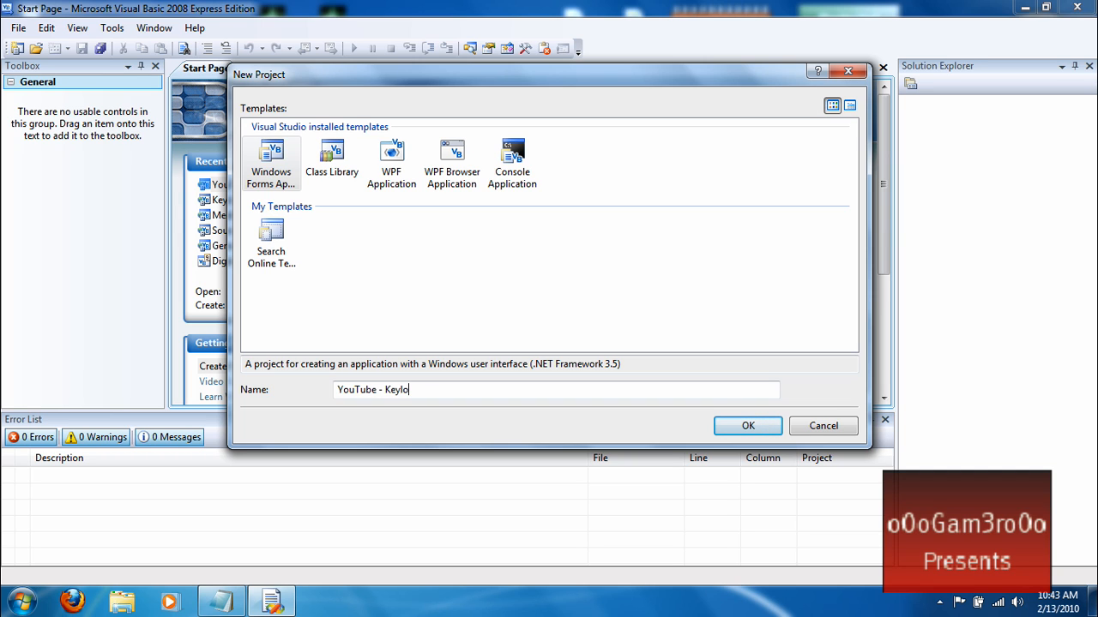
{"action": "left_click", "coordinate": [747, 425]}
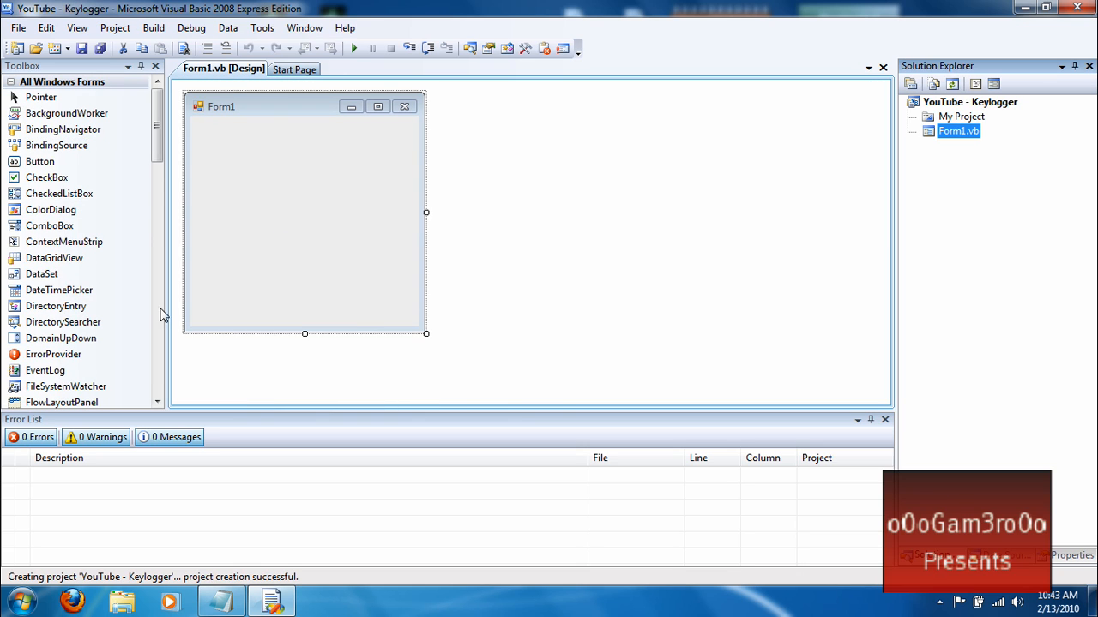
Step: Add a Timer and a TextBox from the Toolbox to Form1 and select the textbox
{"action": "scroll", "scroll_direction": "down", "scroll_amount": 3}
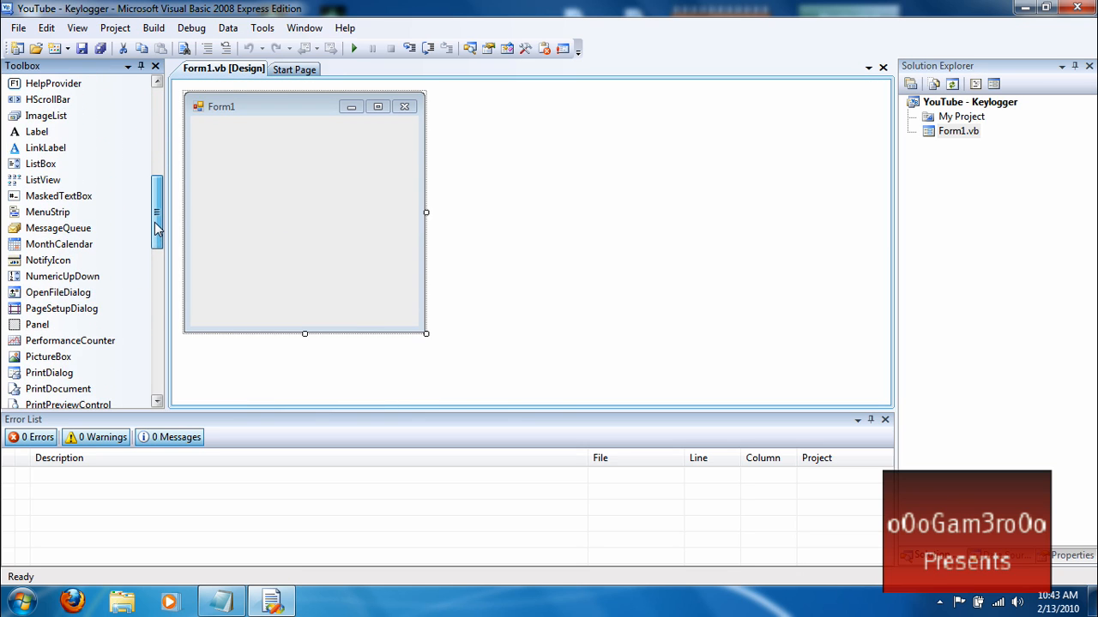
{"action": "scroll", "scroll_direction": "down", "scroll_amount": 3}
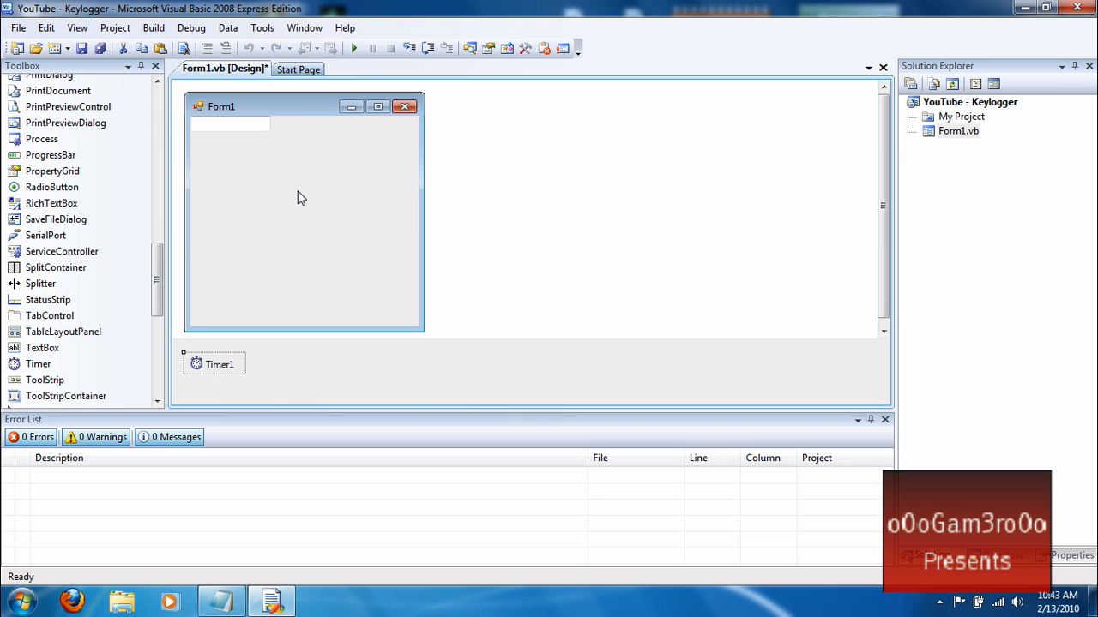
{"action": "left_click", "coordinate": [230, 124]}
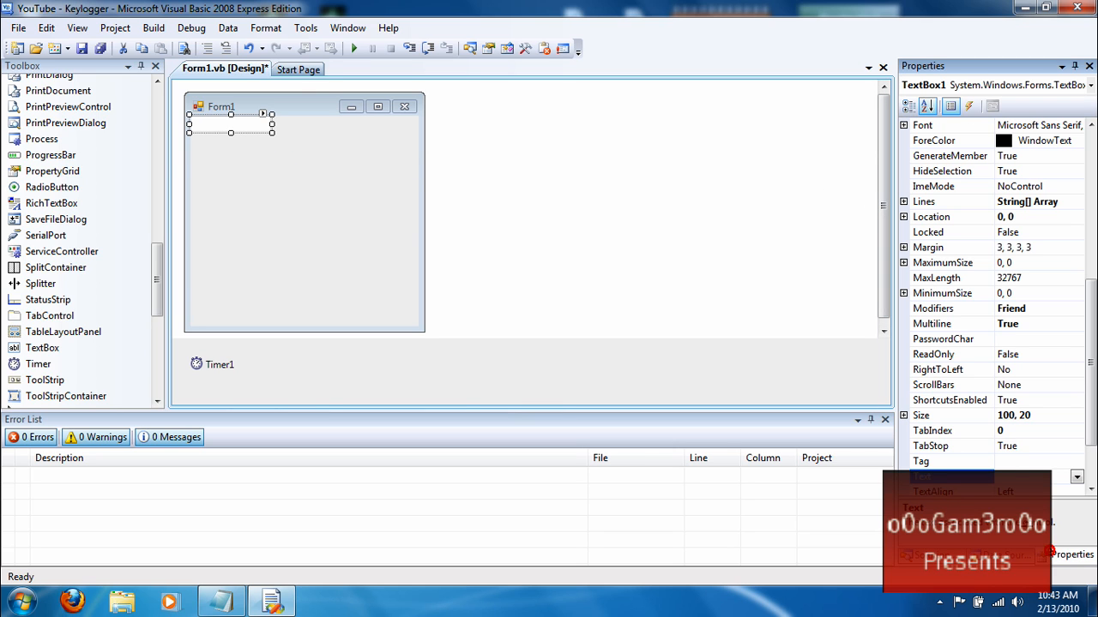
Step: Make TextBox1 multiline and docked to Fill so it covers Form1, then select Timer1
{"action": "left_click", "coordinate": [933, 354]}
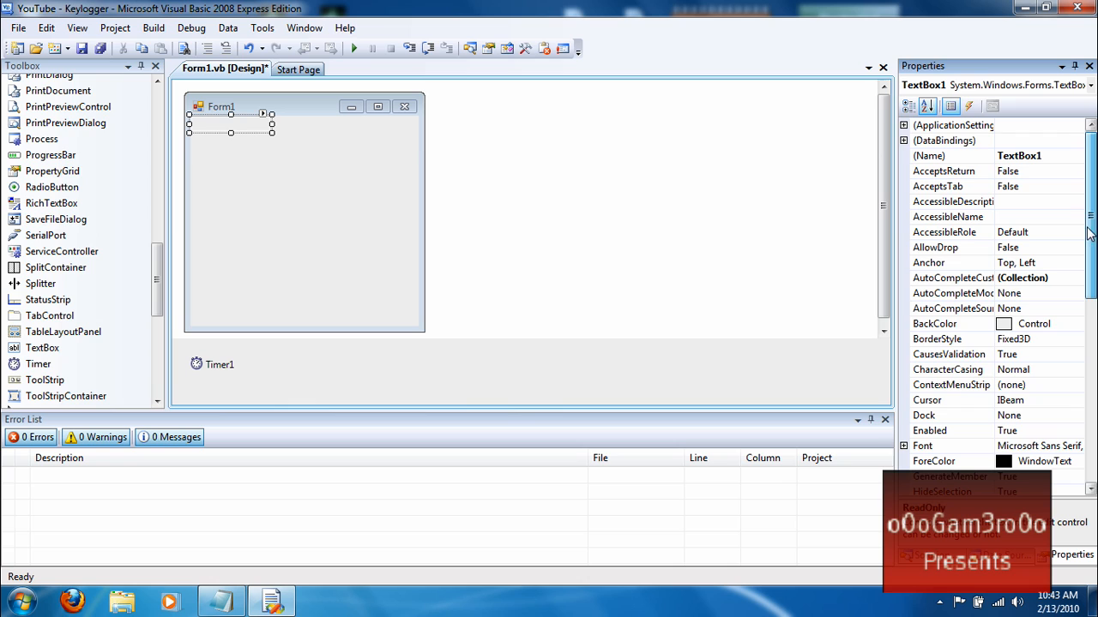
{"action": "left_click", "coordinate": [943, 323]}
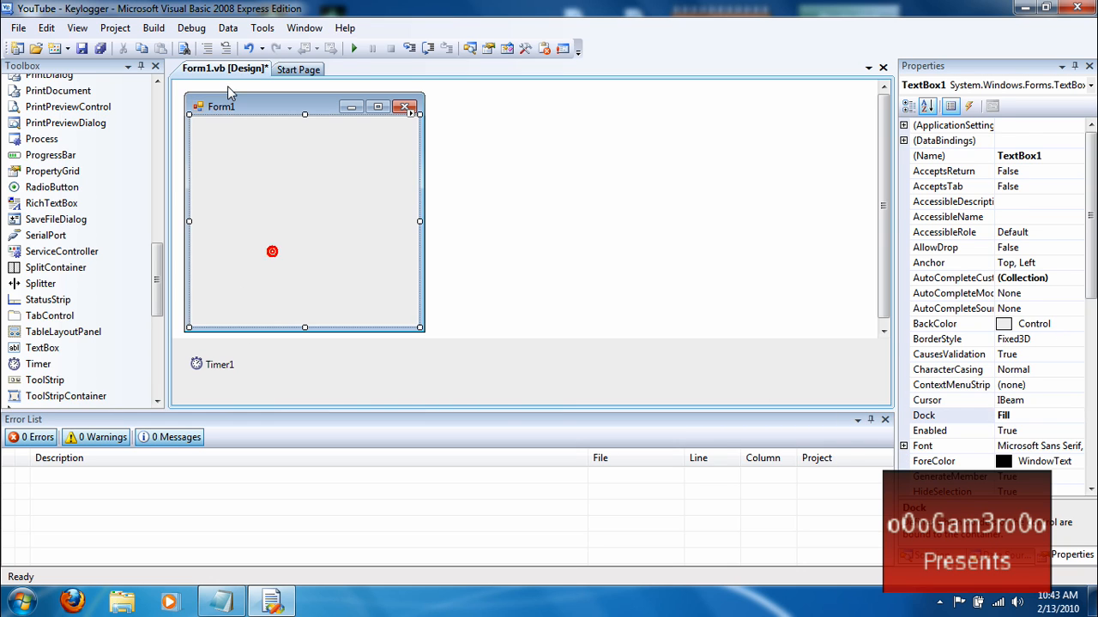
{"action": "left_click", "coordinate": [213, 363]}
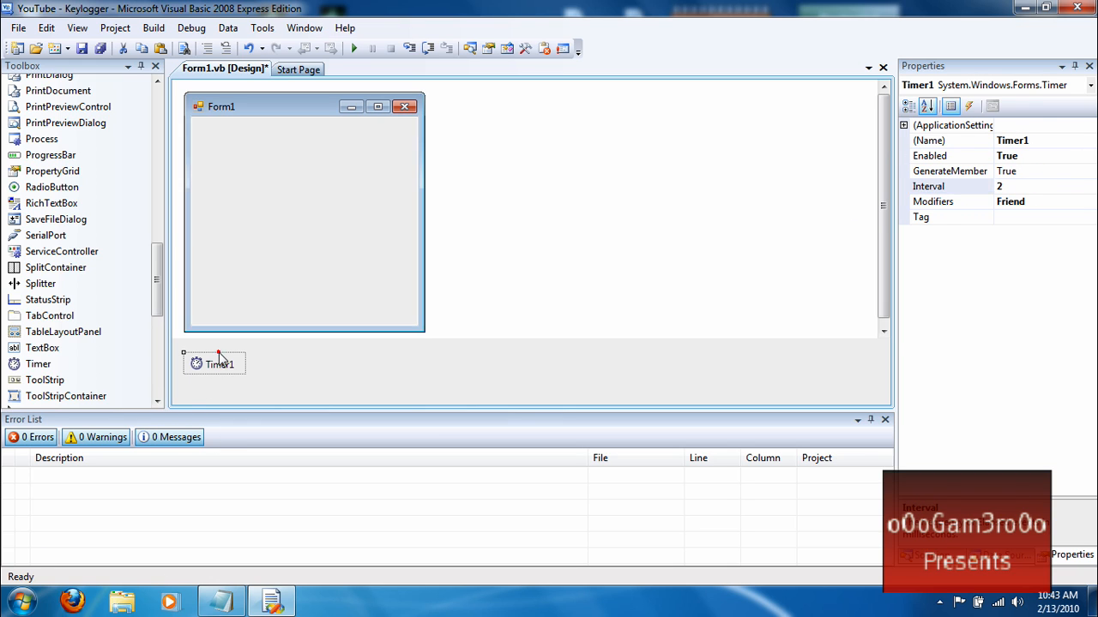
Step: Create Timer1's empty Tick event handler in the Form1 code
{"action": "double_click", "coordinate": [219, 364]}
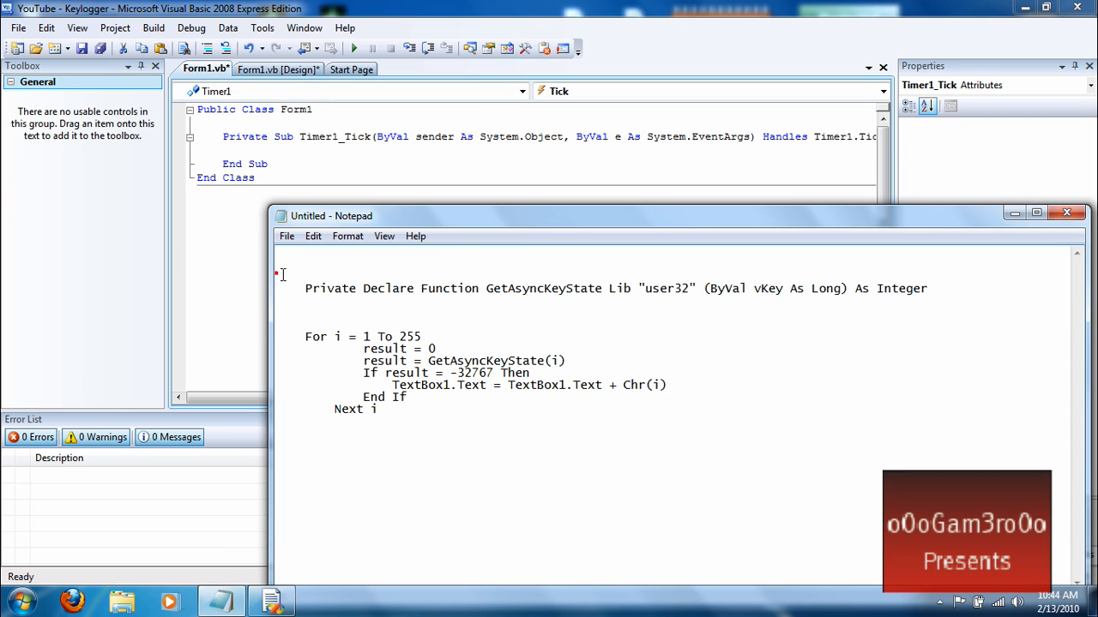
Step: Paste the Dim result, GetAsyncKeyState declaration and Tick loop code, then save the project
{"action": "type", "text": "Dim result As Integer"}
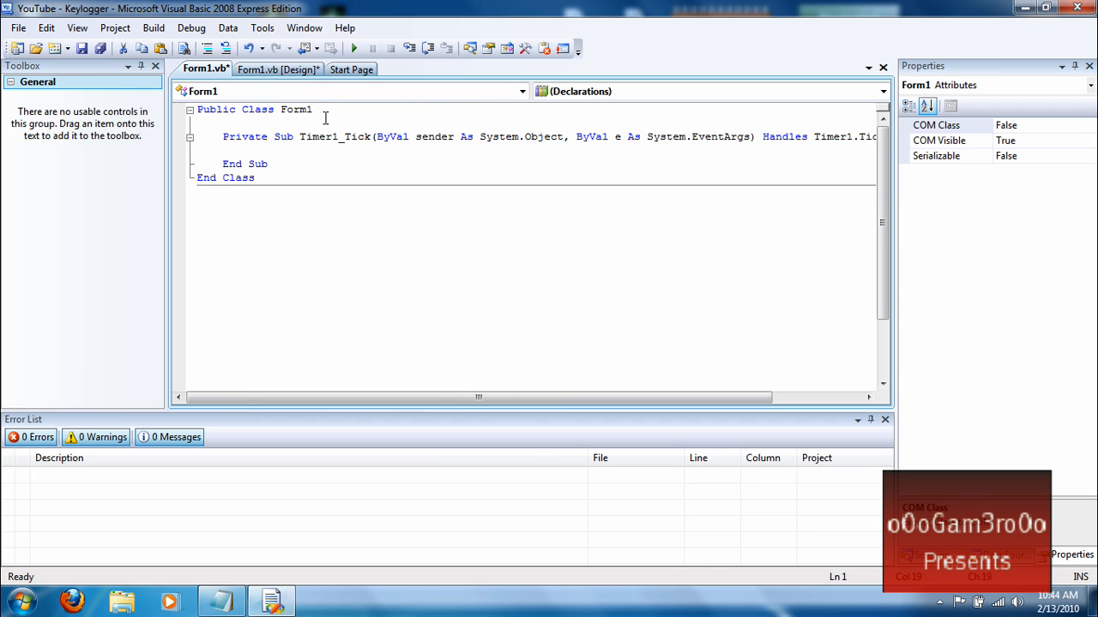
{"action": "type", "text": "Dim result As Integer"}
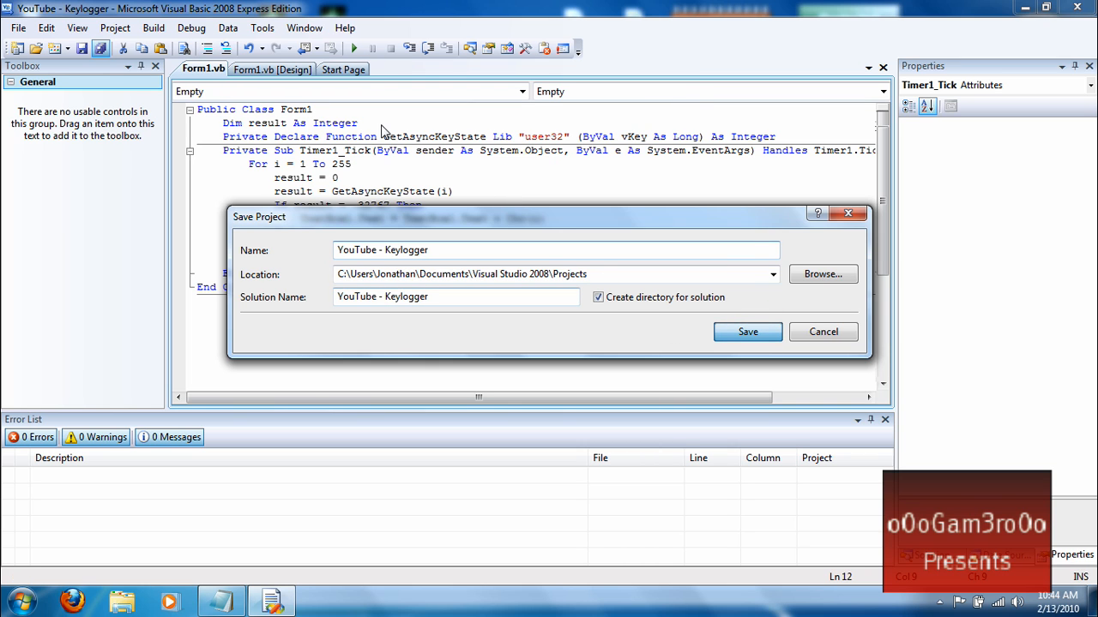
{"action": "left_click", "coordinate": [748, 333]}
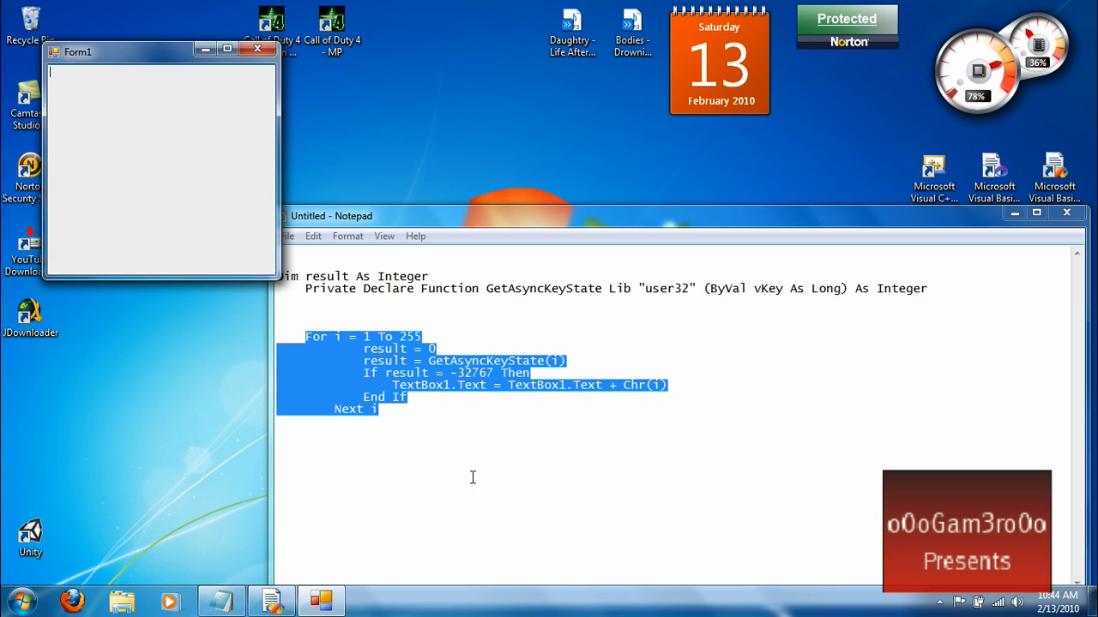
Step: Type 'Heergnjdffjgnjgnn' and 'fmfmf' into Notepad and watch Form1 log them uppercased
{"action": "left_click", "coordinate": [432, 442]}
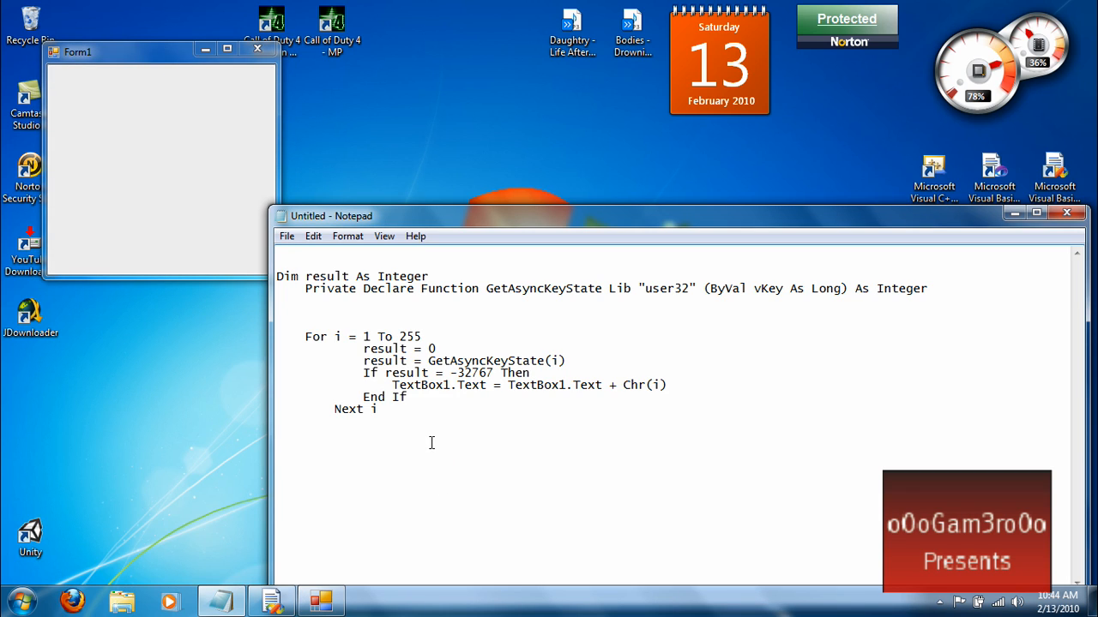
{"action": "type", "text": "Heergnjdffjgnjgnn"}
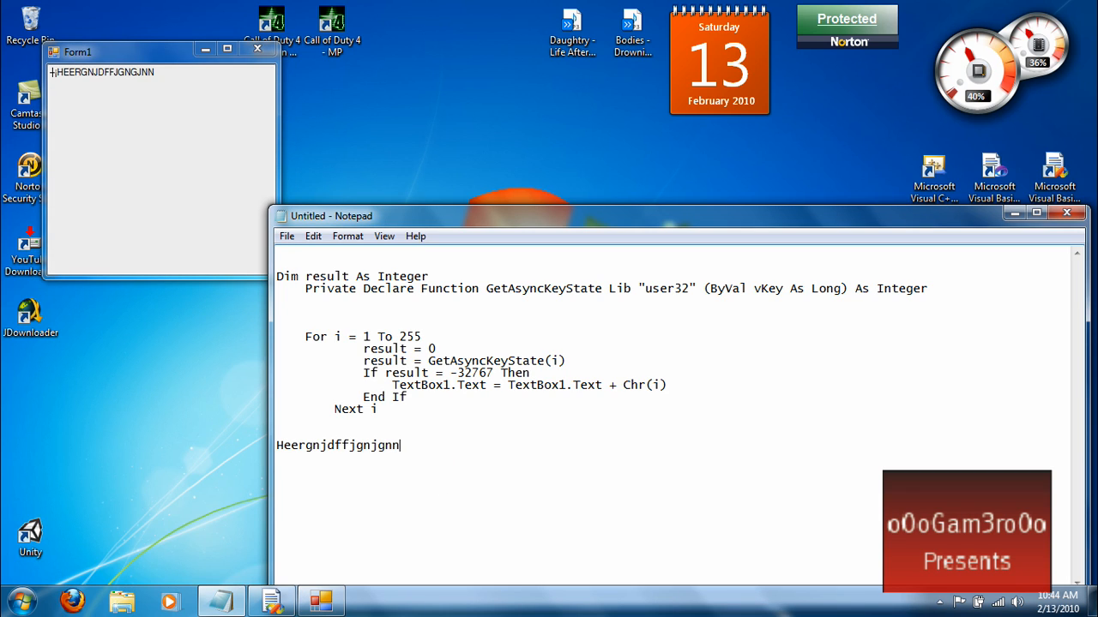
{"action": "type", "text": "fmfmf"}
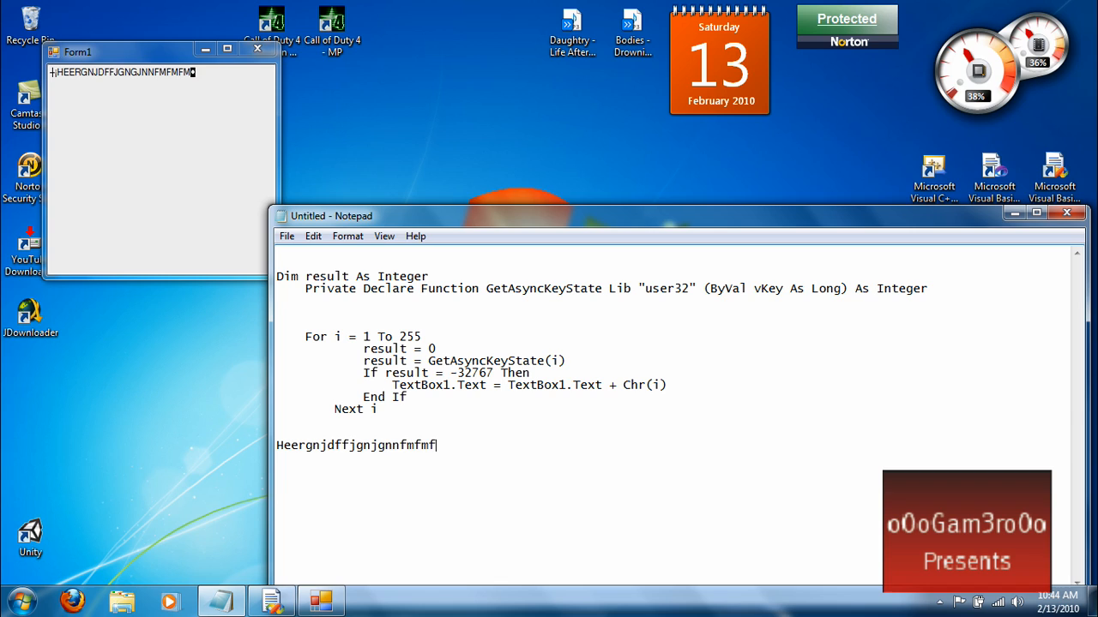